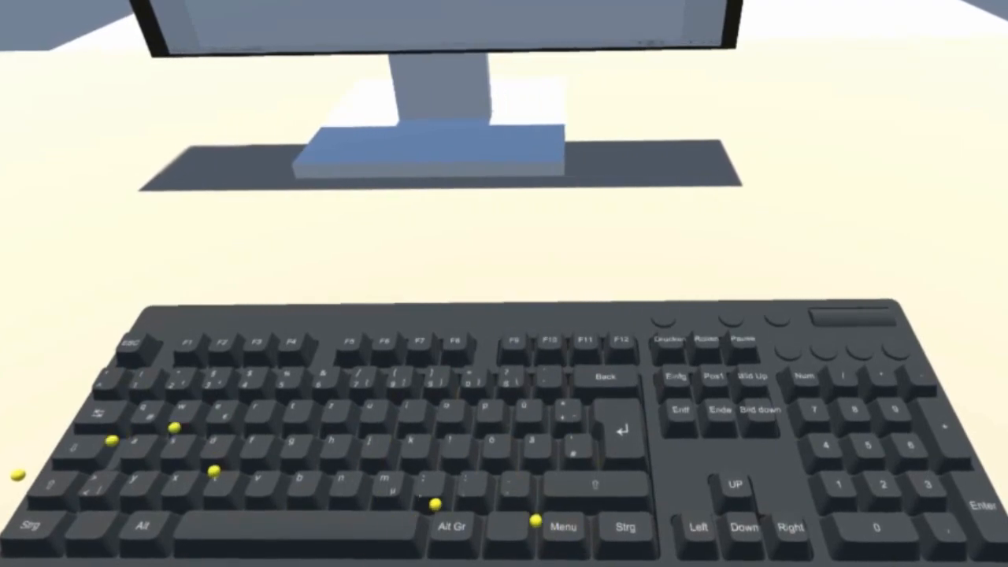
Advance from the baseline VR keyboard scene to the emoji keyboard concept.
key(space)
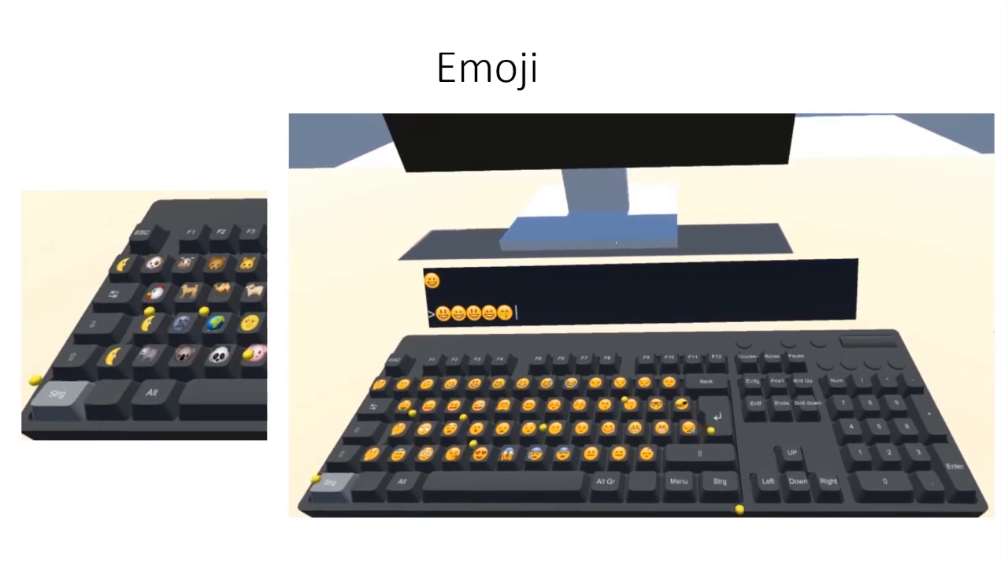
Move on to the special-characters keyboard concept showing a greeting with accented letters.
key(Right)
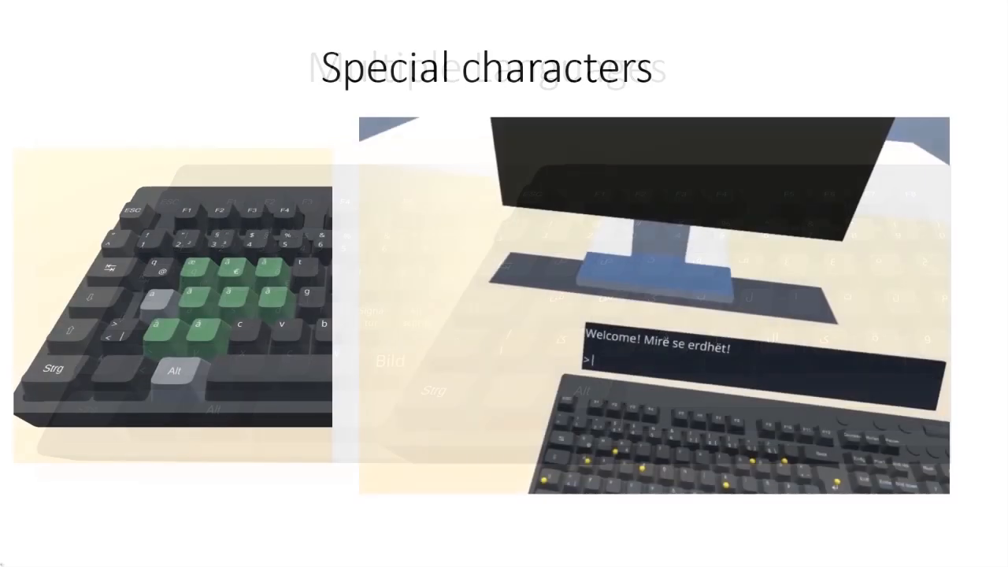